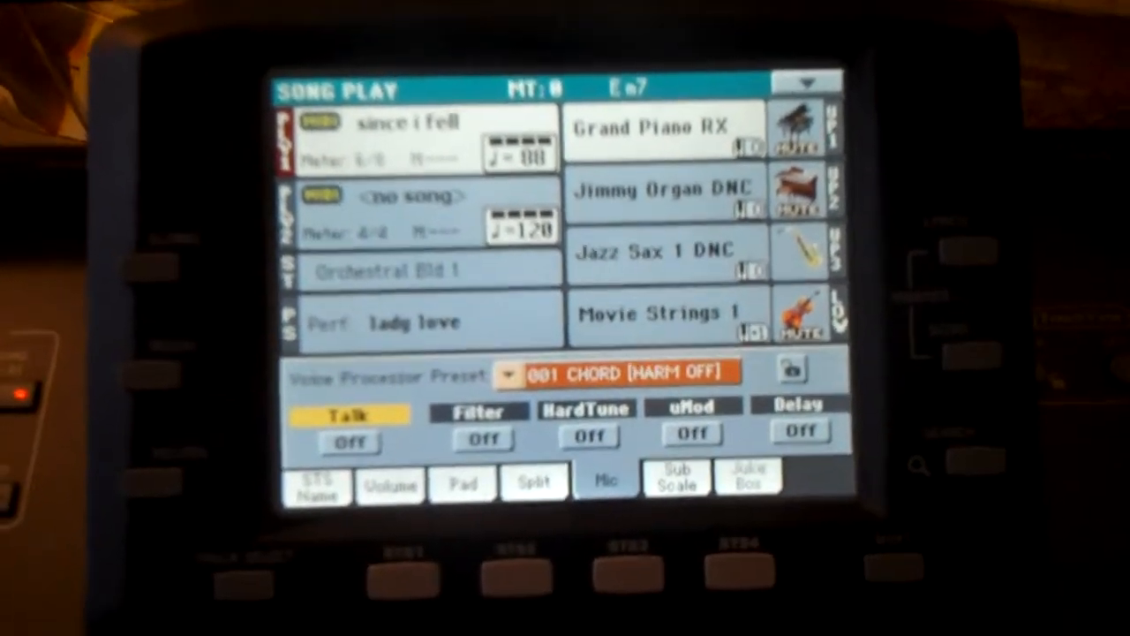
# - Switch from song playback to the factory Dance styles in the style browser
pyautogui.click(388, 272)
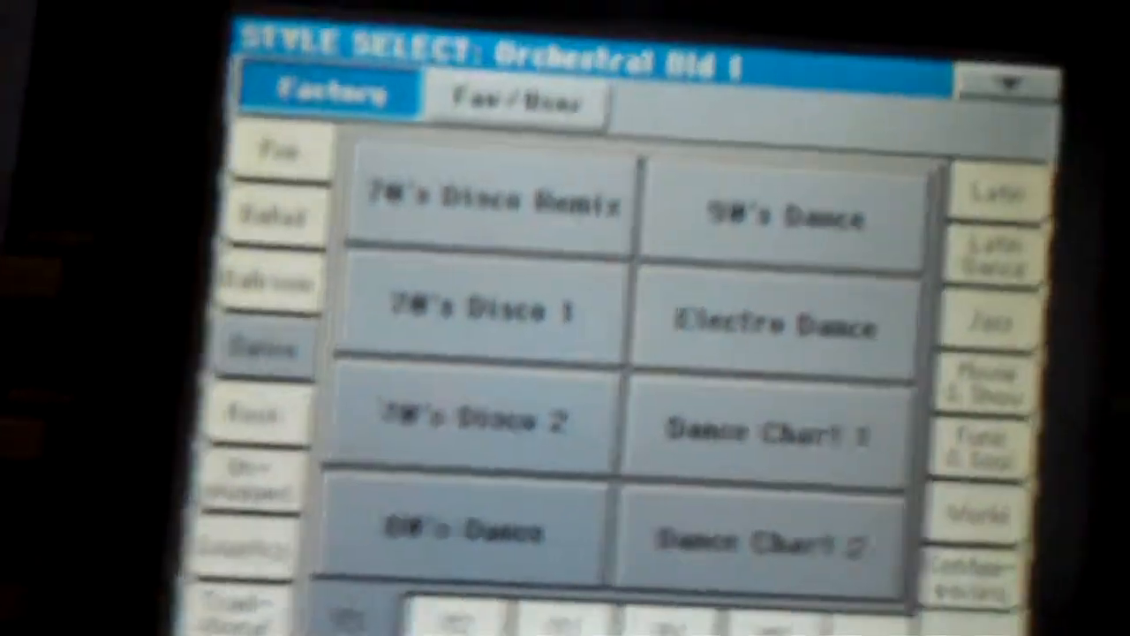